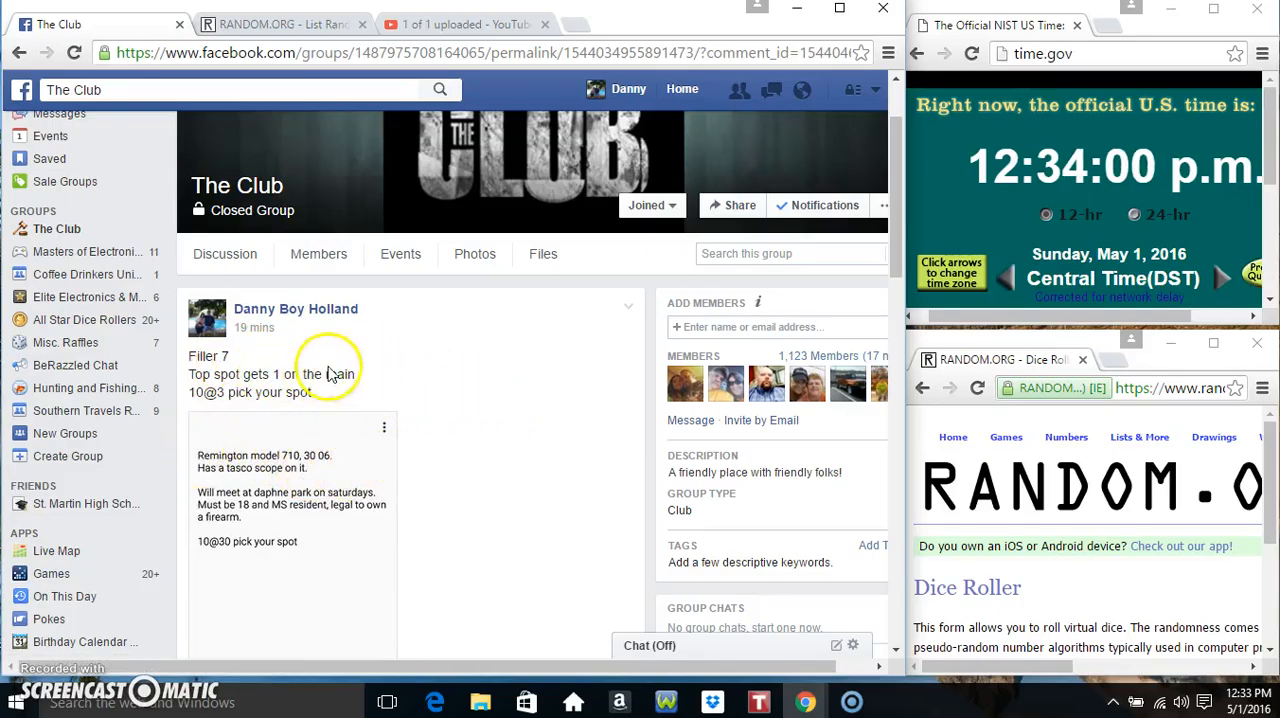
Scroll through the ten numbered spot holders down to the newest 'live' comment
scroll("down", 3)
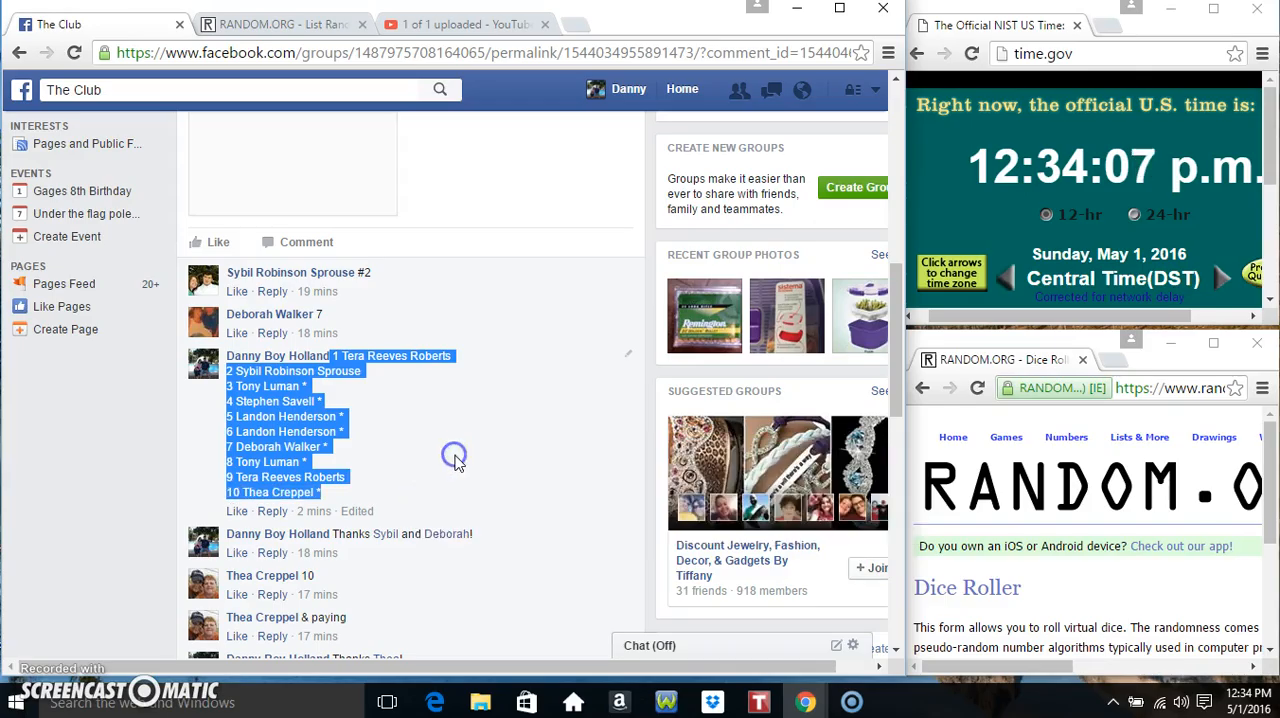
scroll("down", 3)
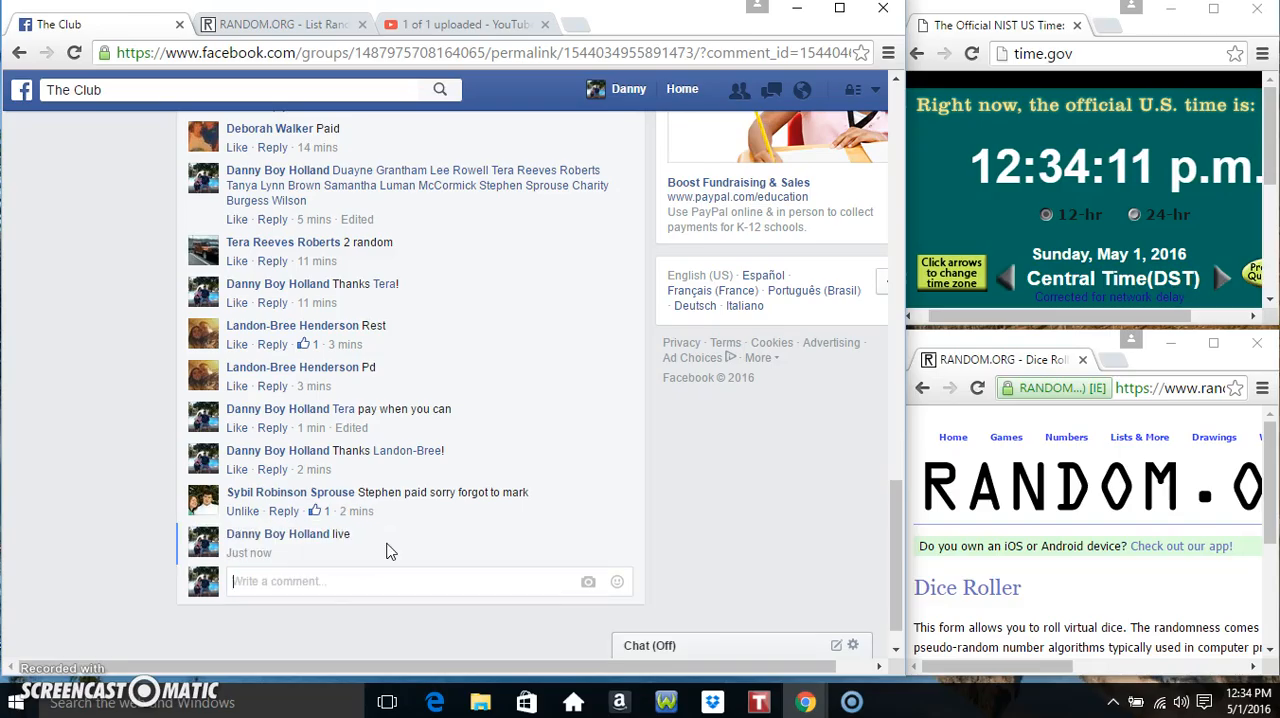
mouse_move(320, 552)
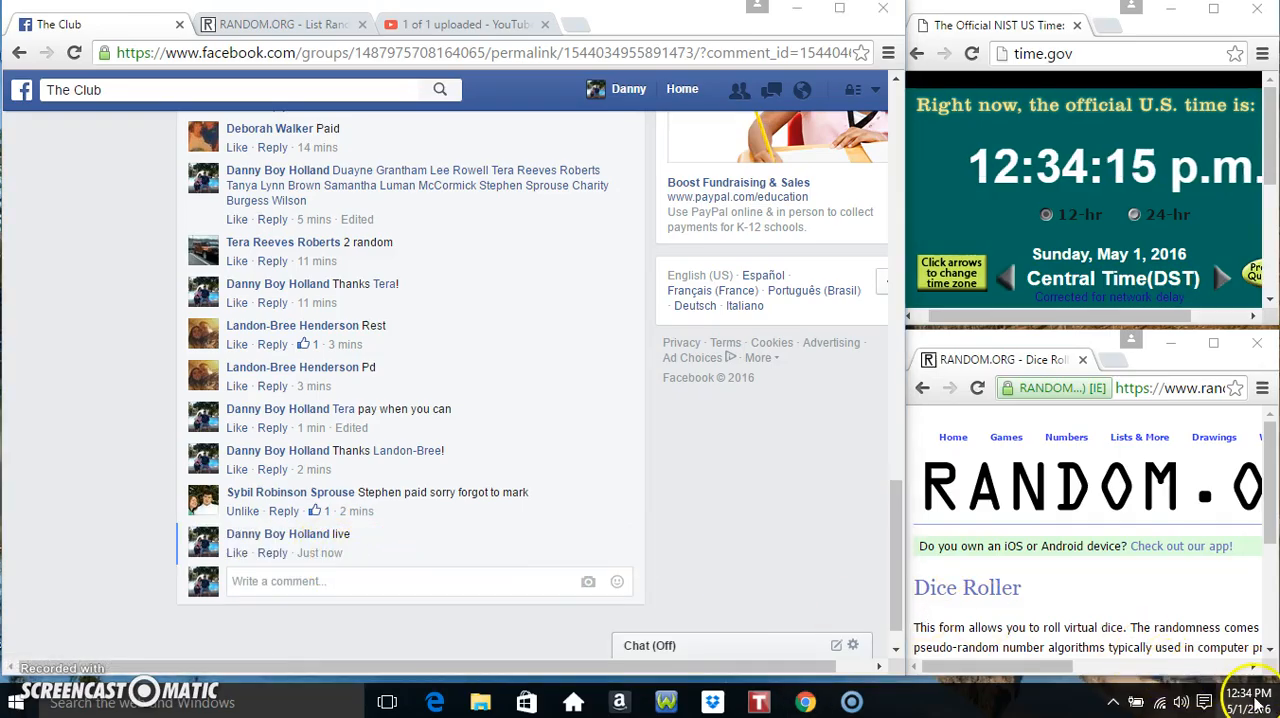
Switch to the List Randomizer holding the ten names and show the taskbar date and time
left_click(278, 24)
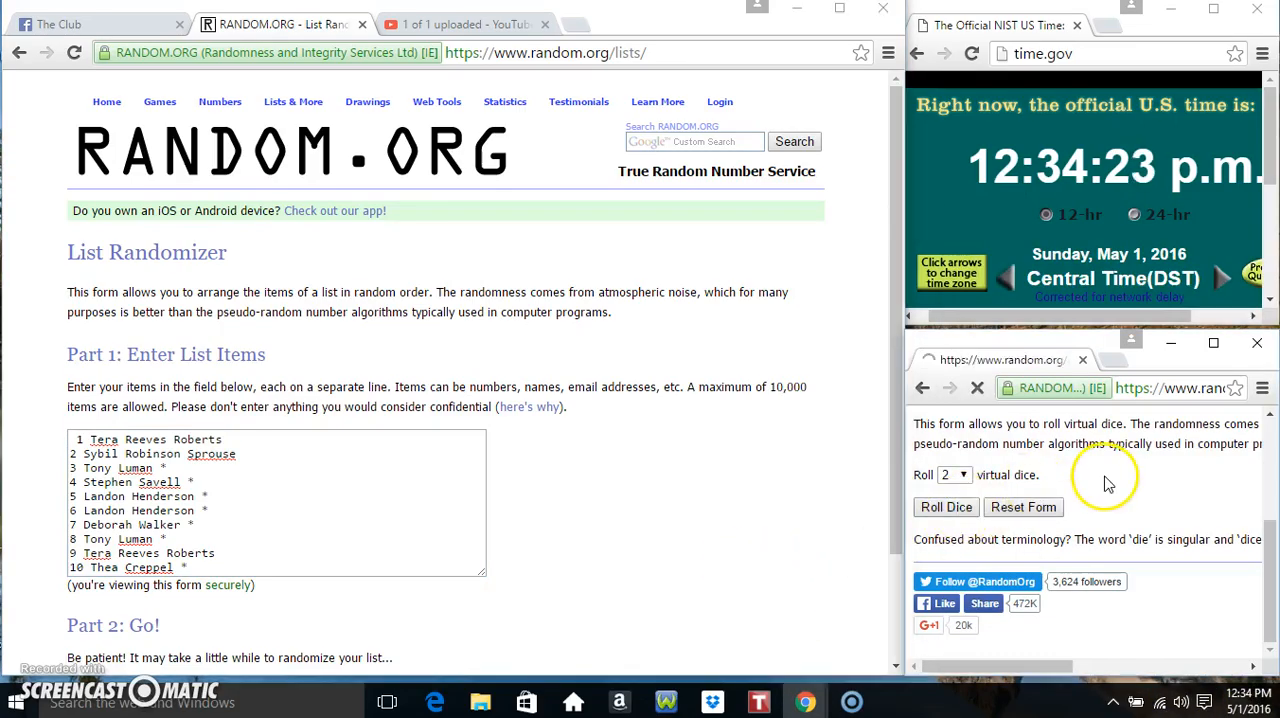
left_click(946, 508)
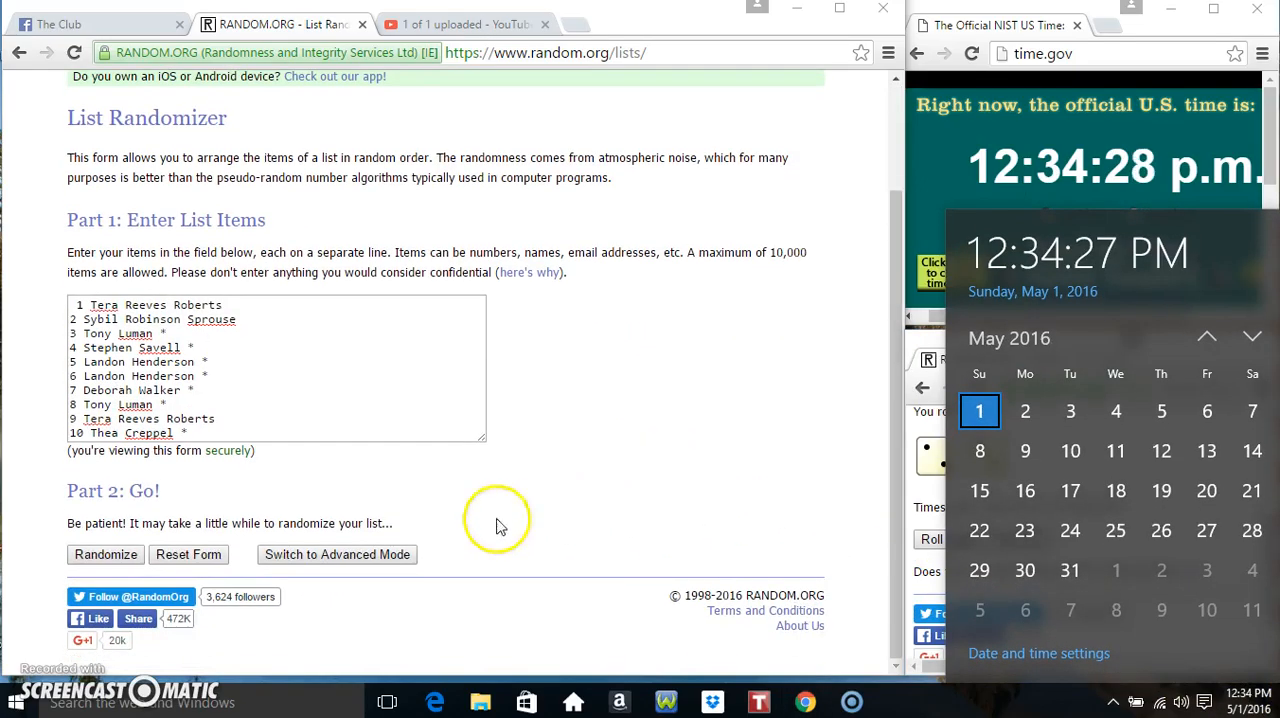
Randomize the ten-name list five times and highlight the '5 times' count
left_click(104, 554)
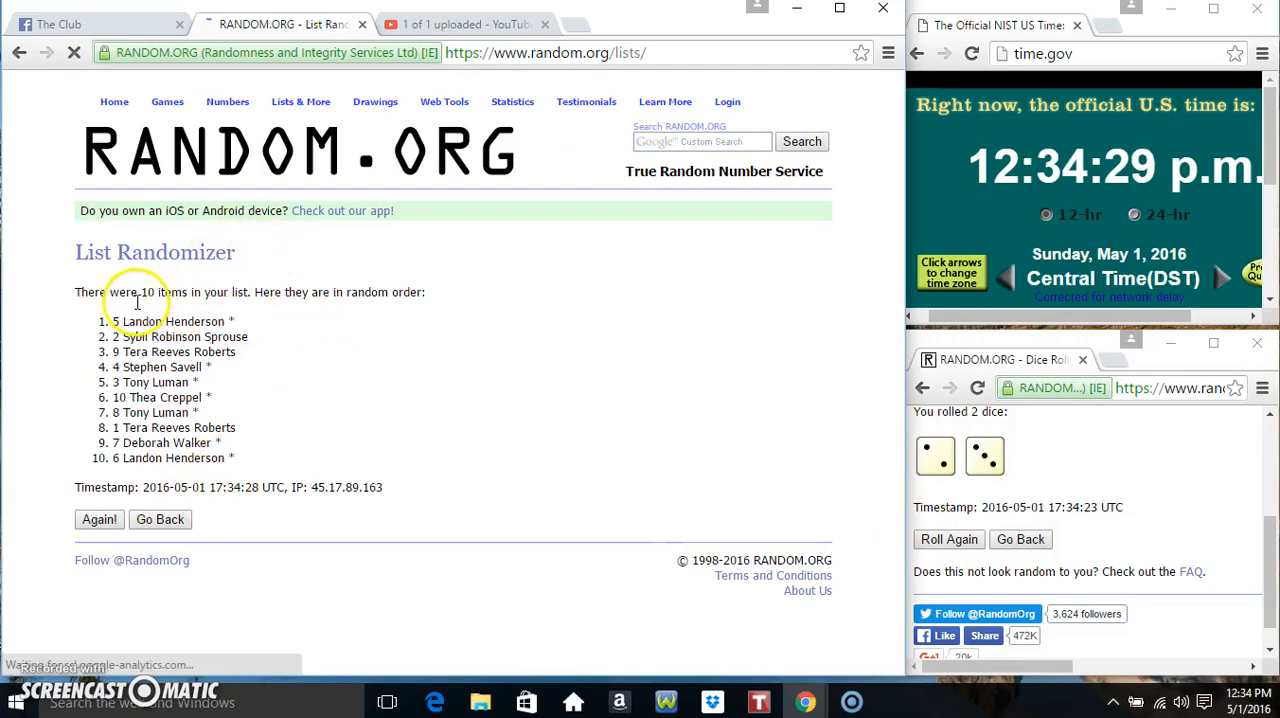
left_click(98, 520)
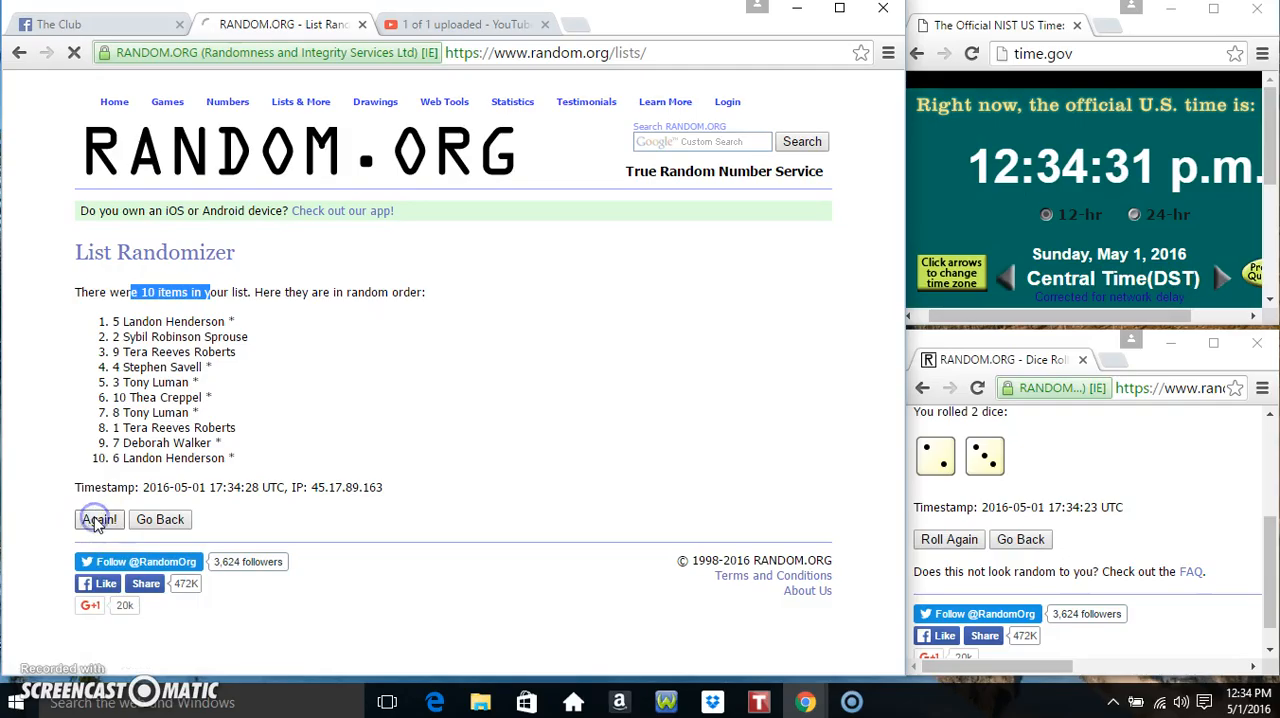
left_click(98, 520)
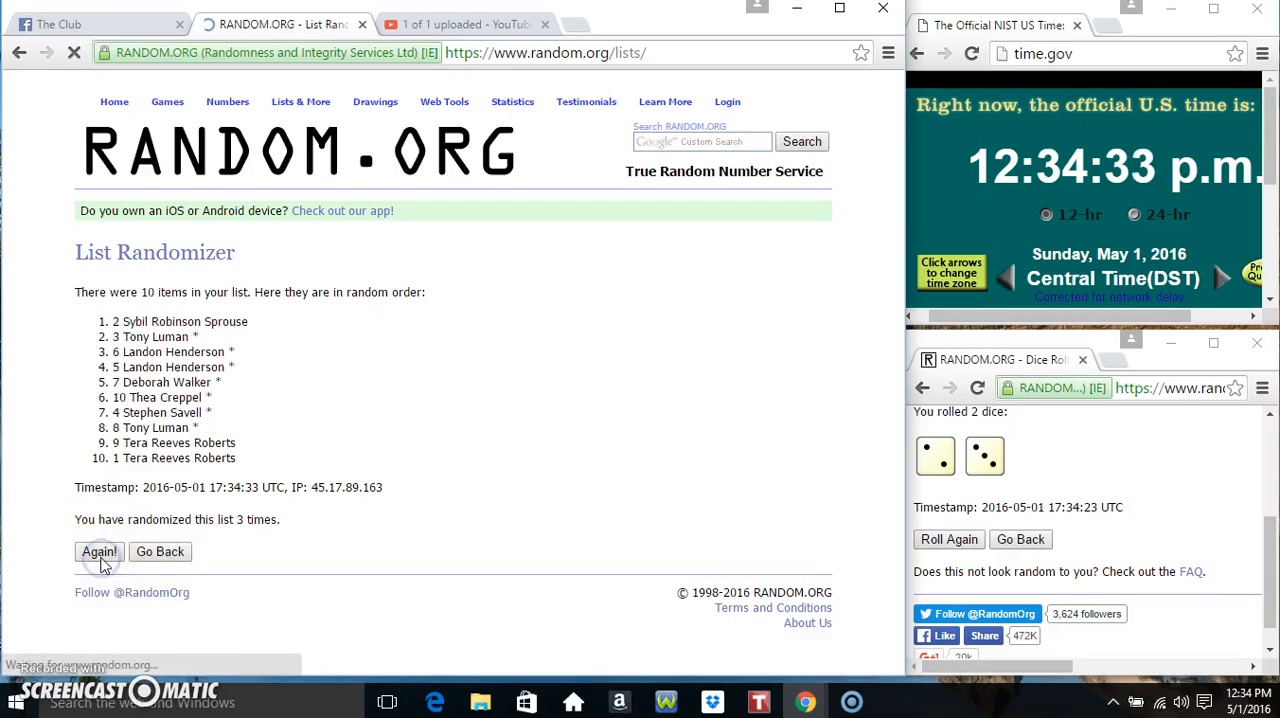
left_click(98, 552)
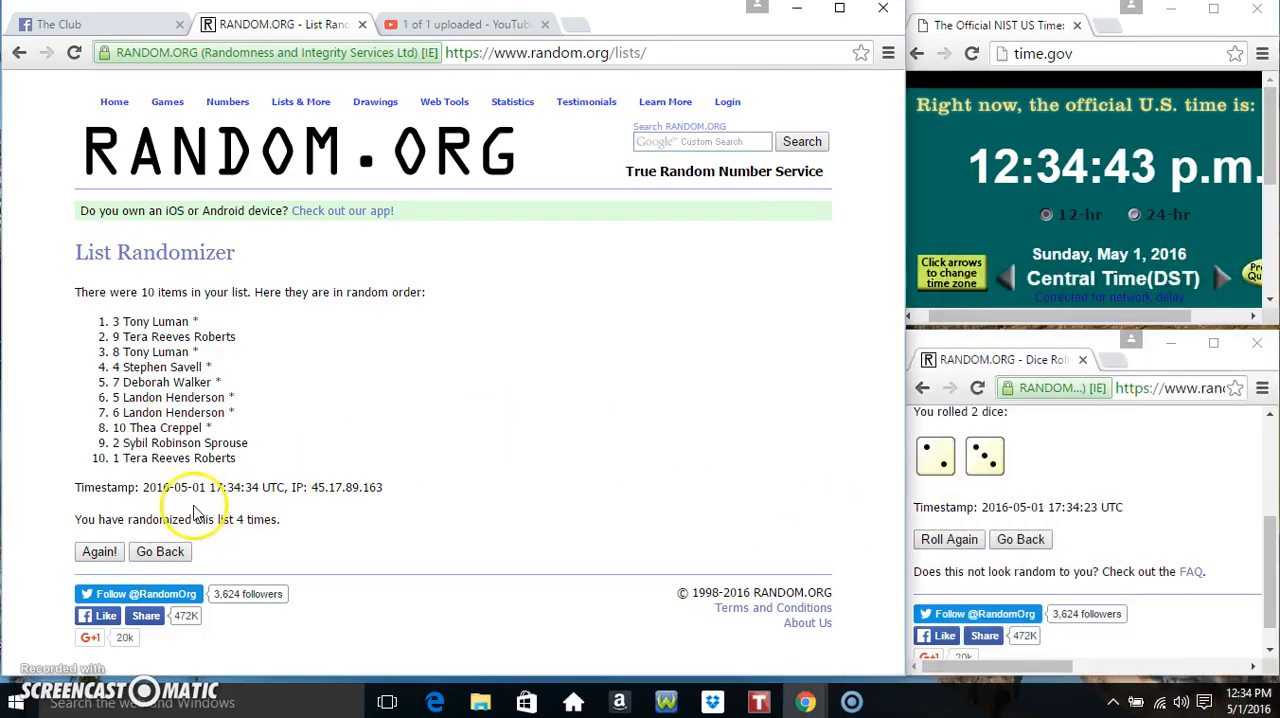
left_click(98, 552)
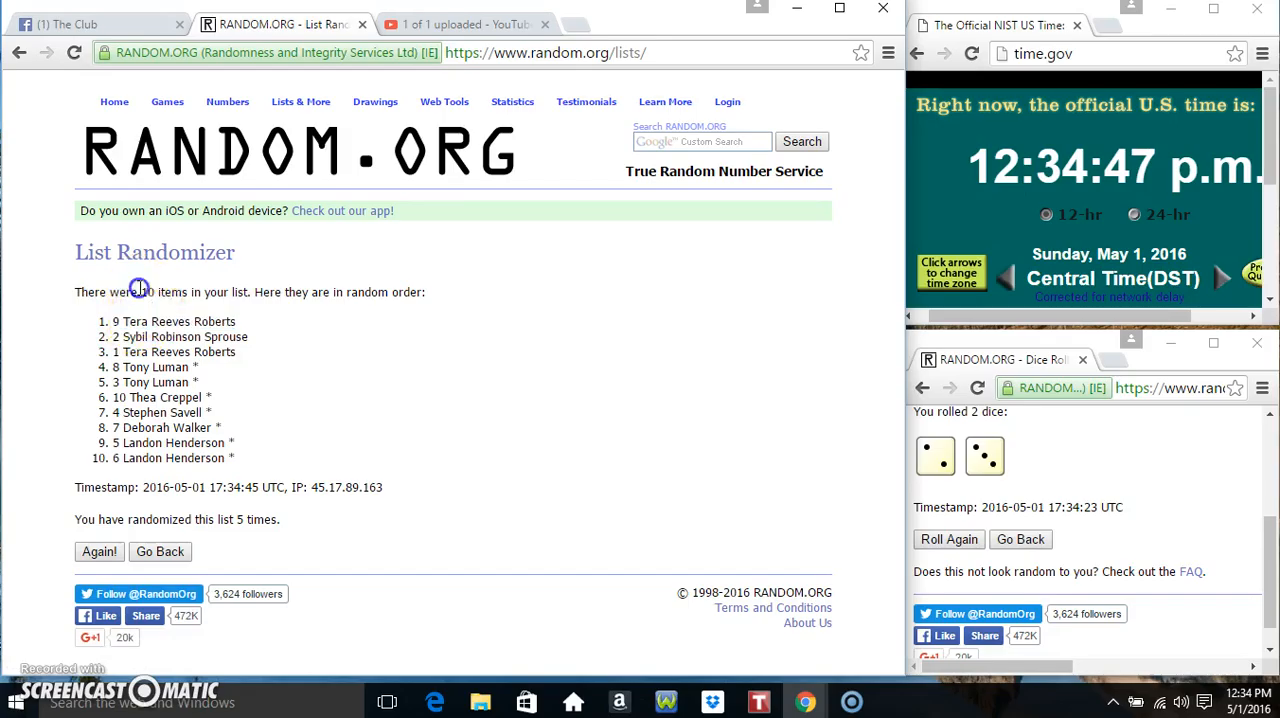
double_click(248, 520)
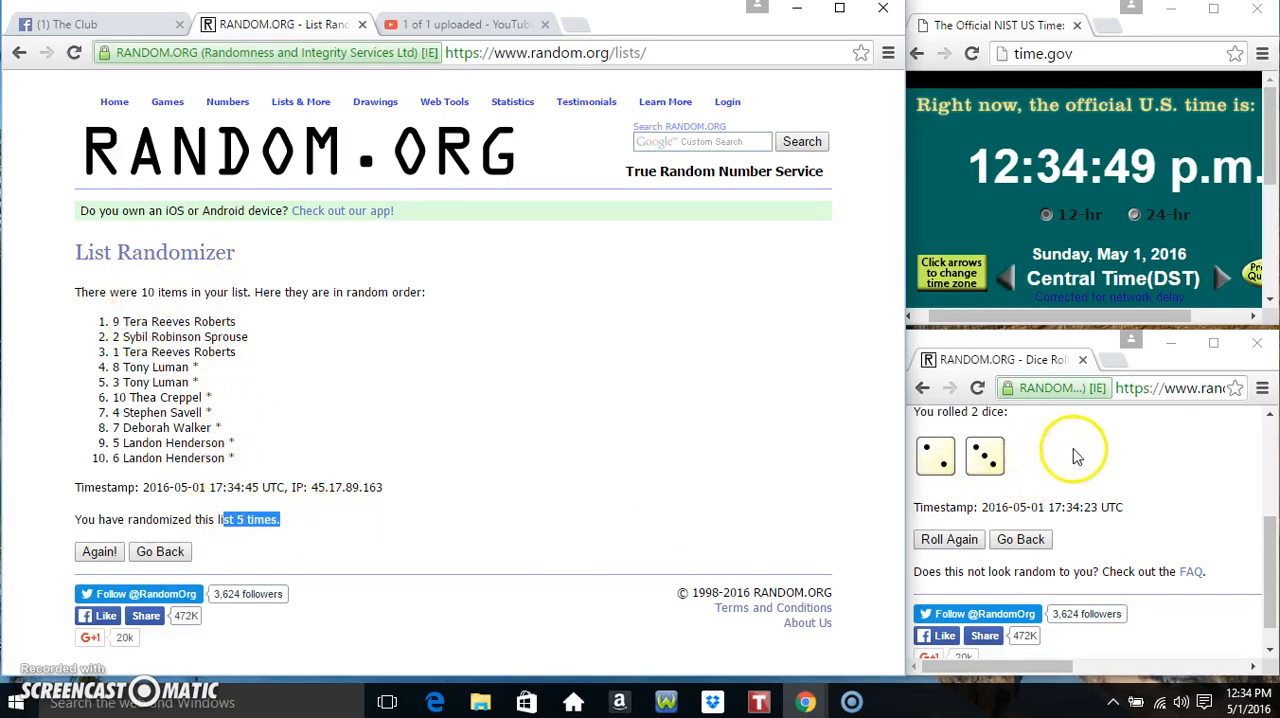
Return to the group raffle post and write 'done' in the comment box
left_click(96, 24)
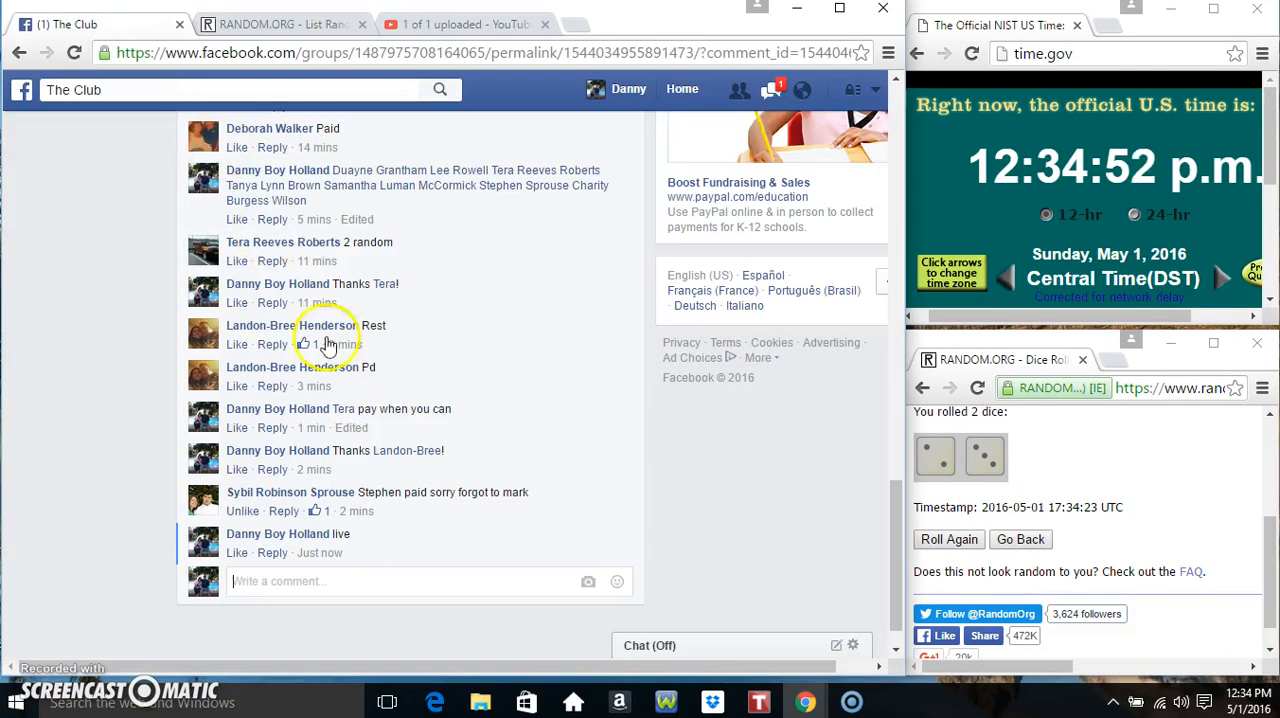
type("done")
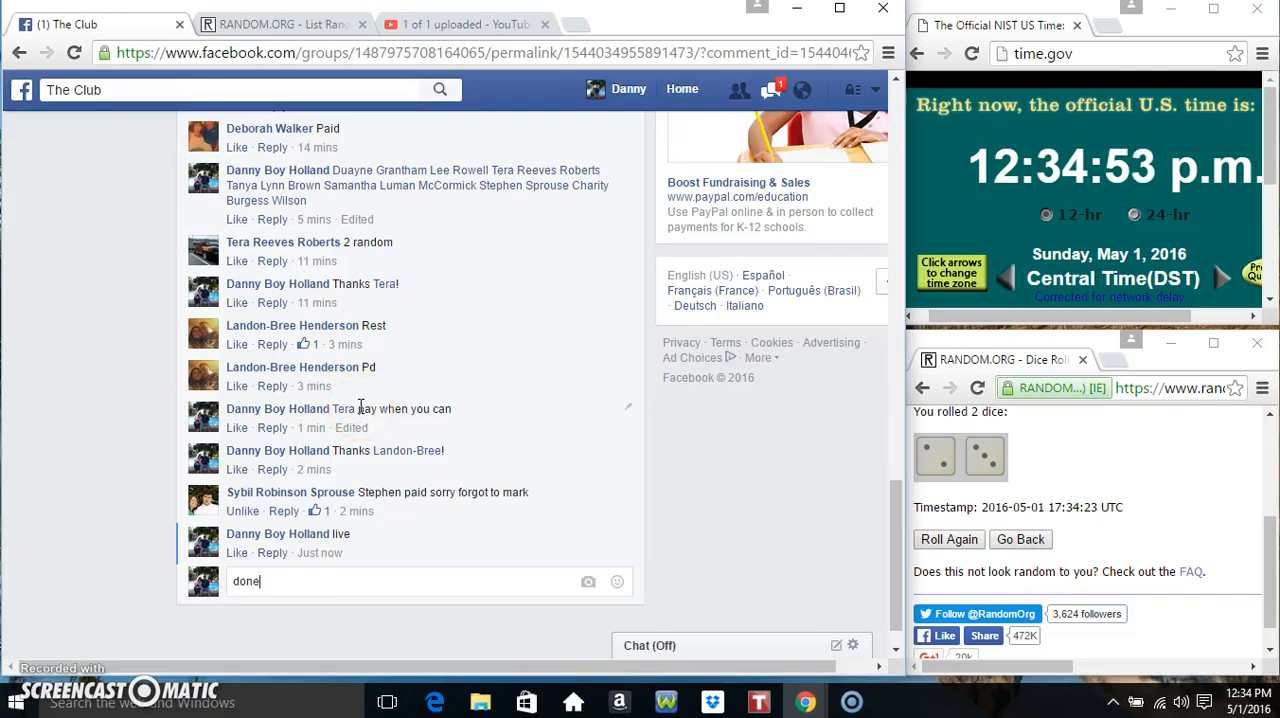